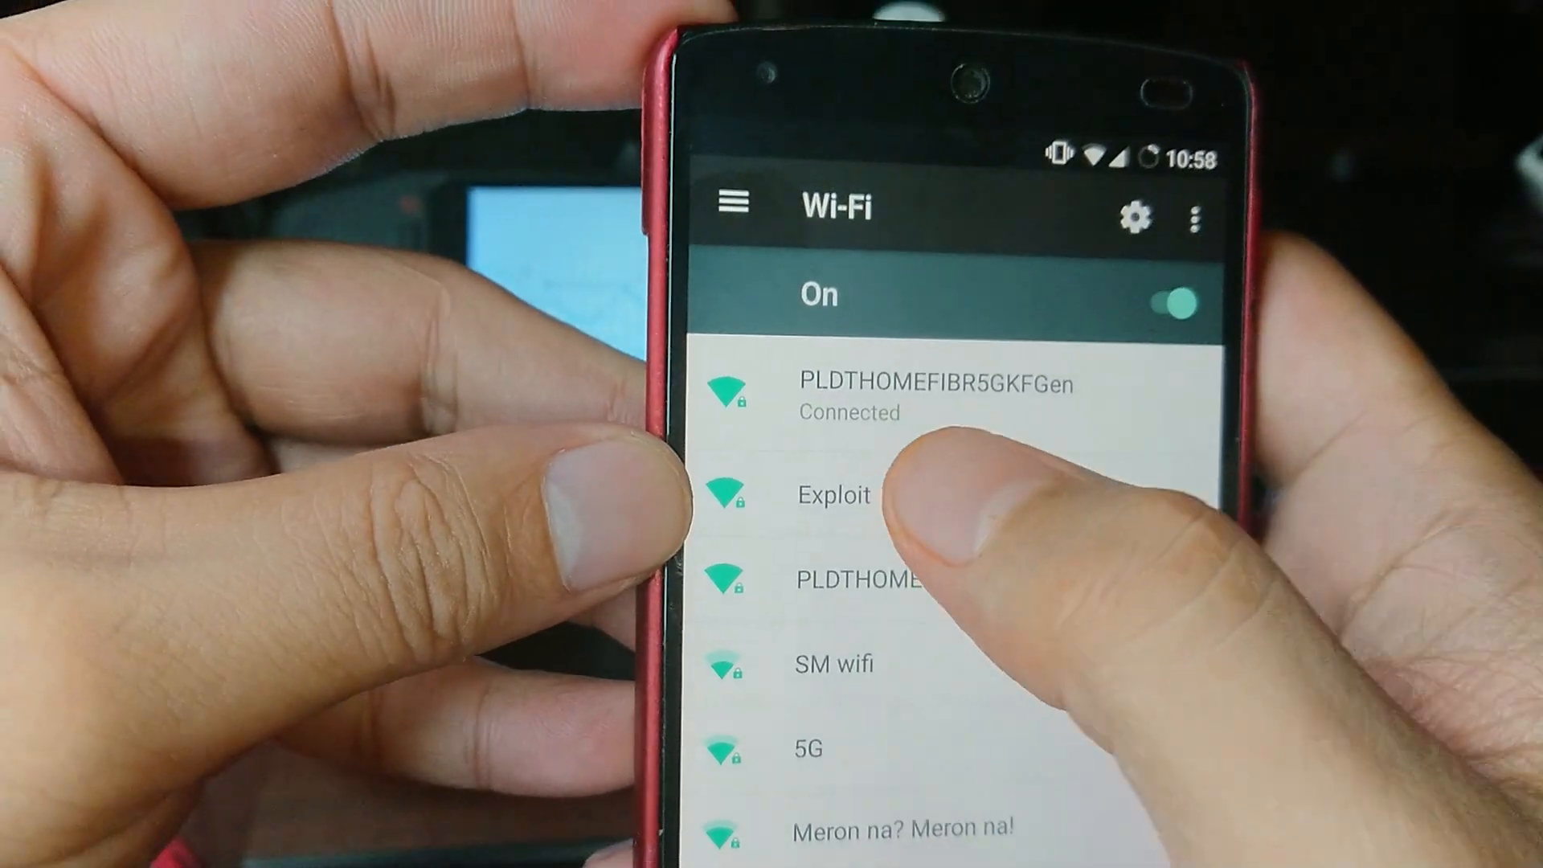
click(832, 494)
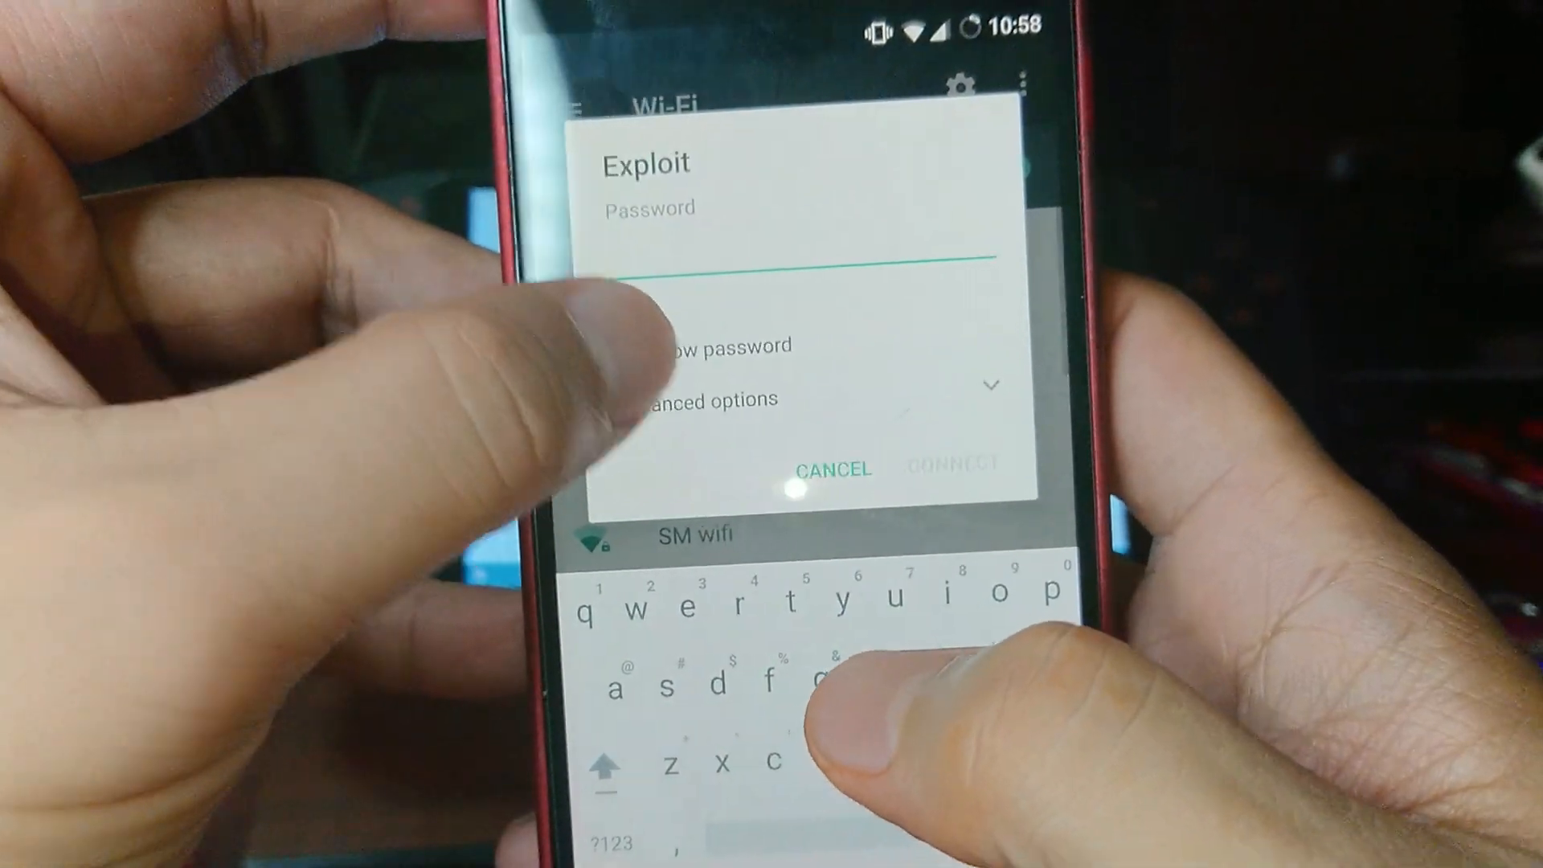
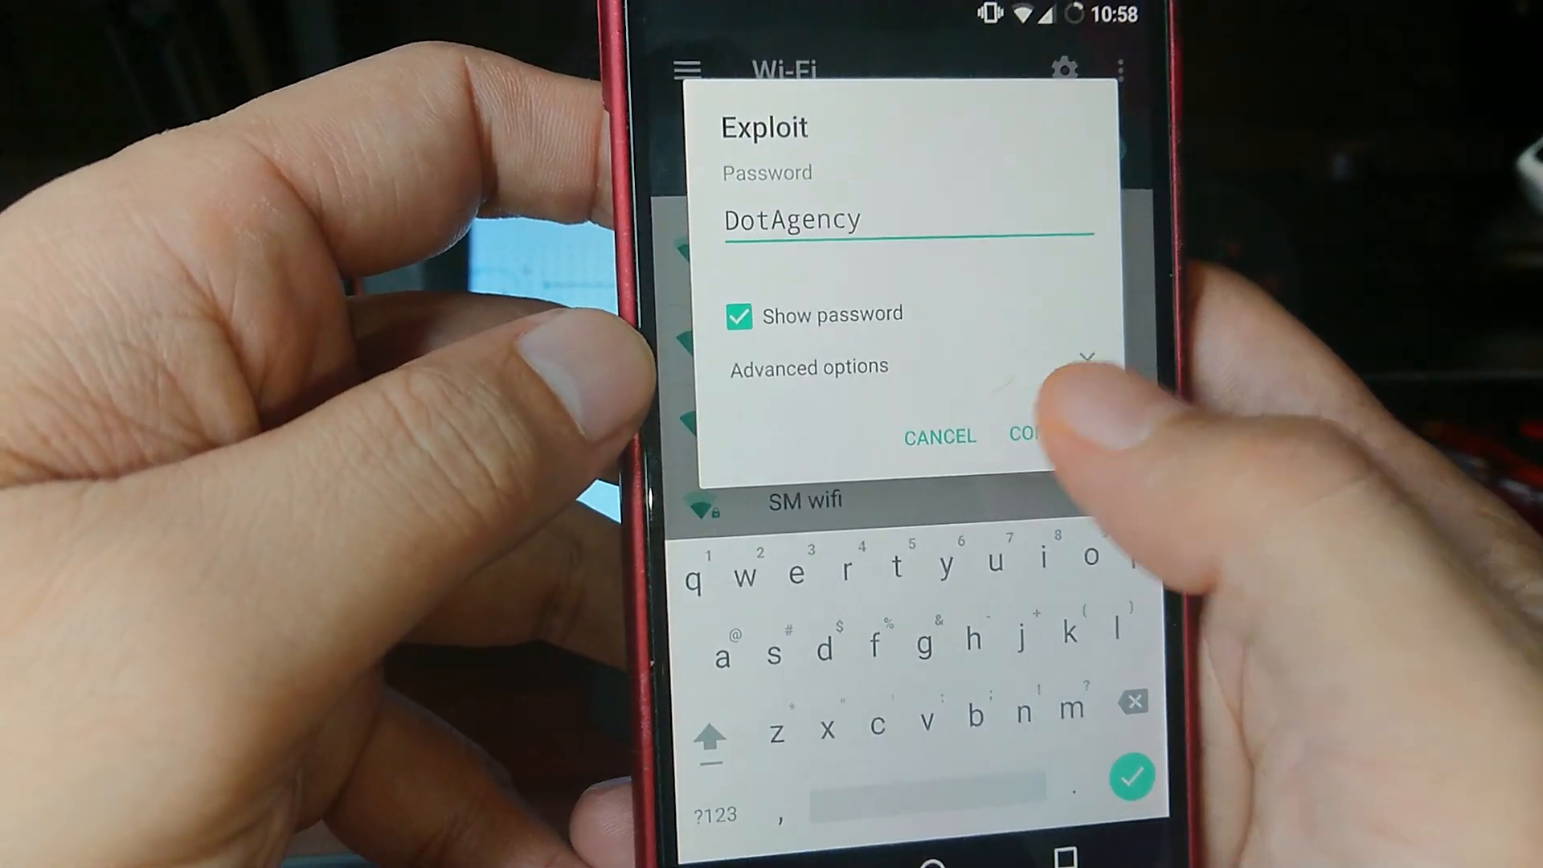
click(1033, 435)
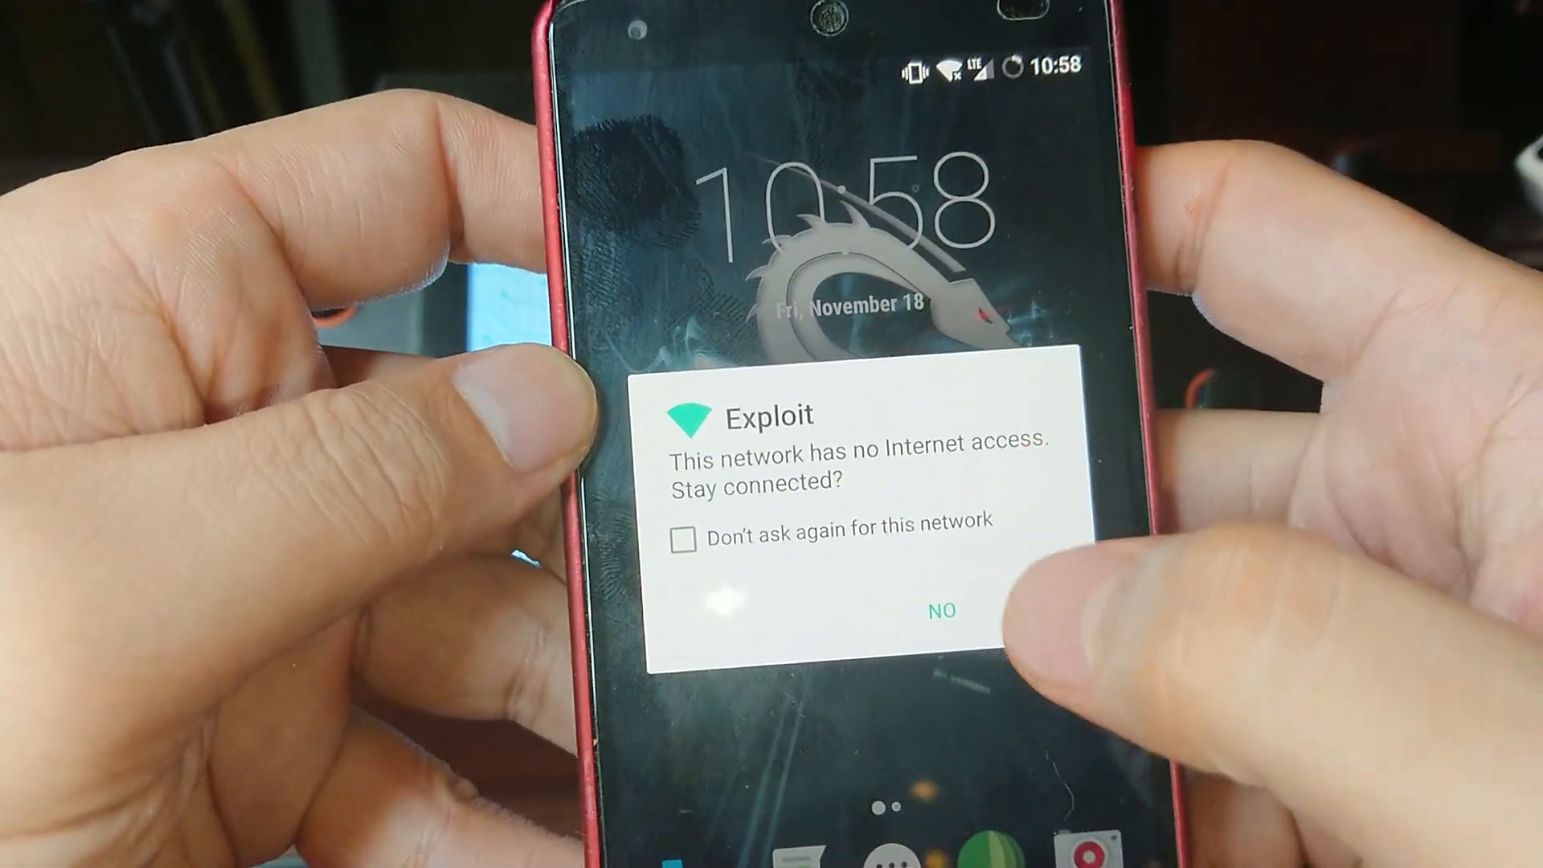
- Confirm YES to stay connected to Exploit despite no Internet access
click(938, 609)
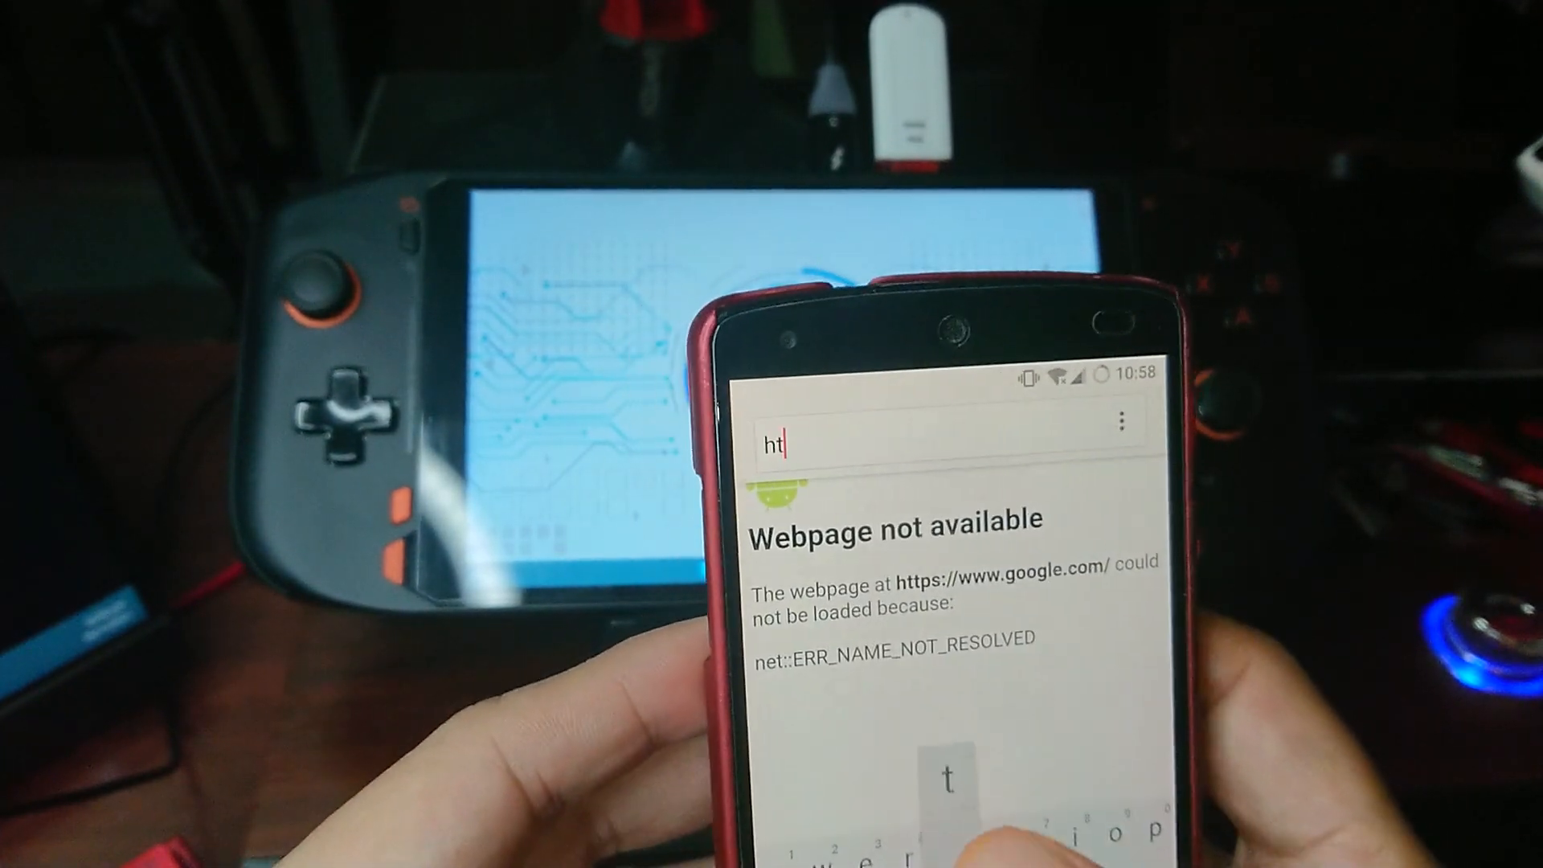
text(y)
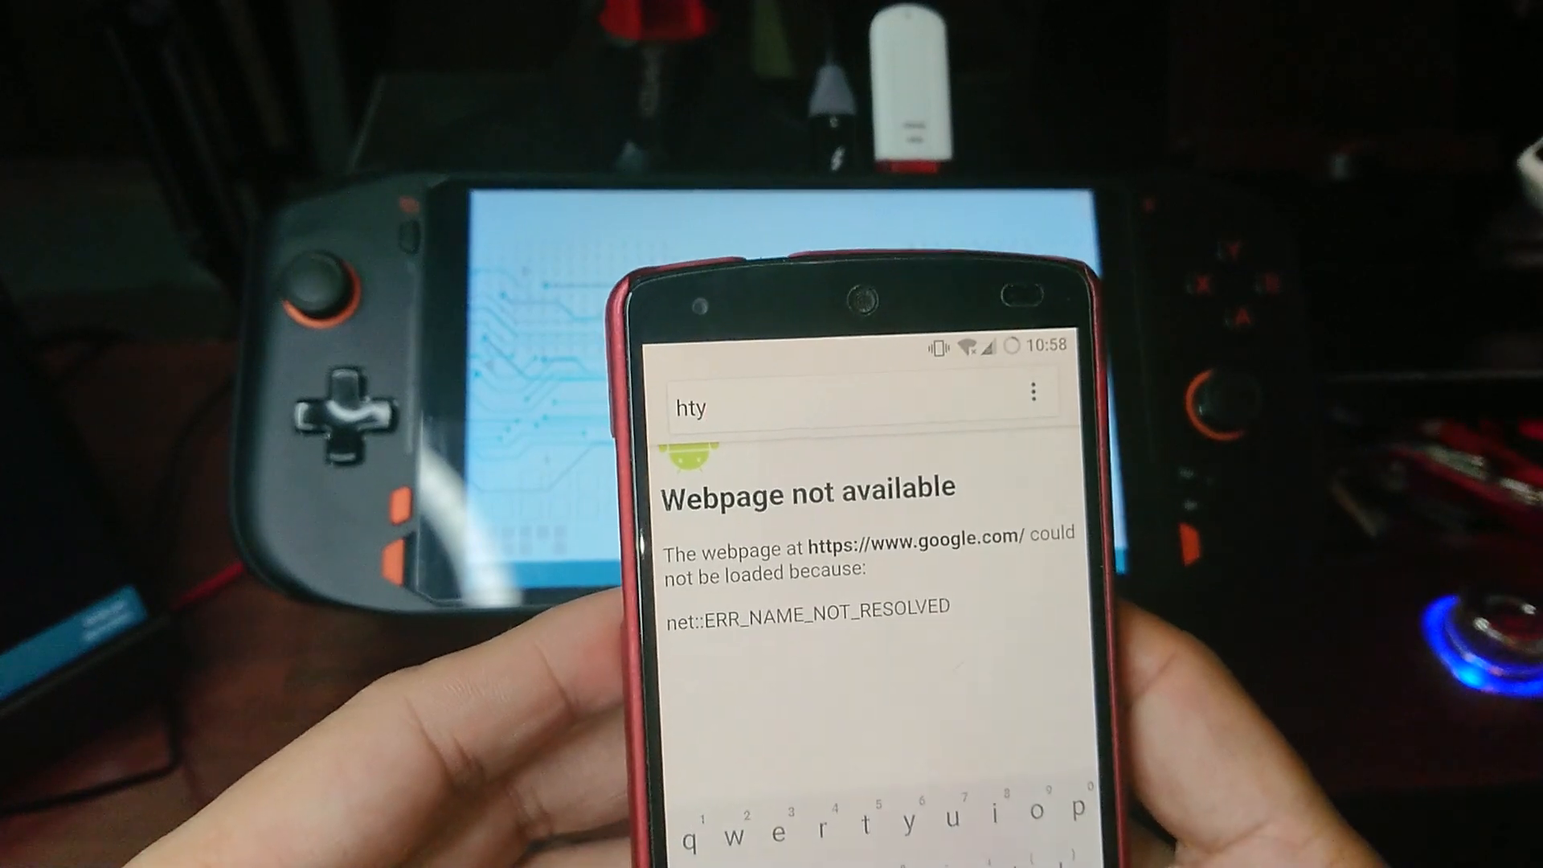
text(http://)
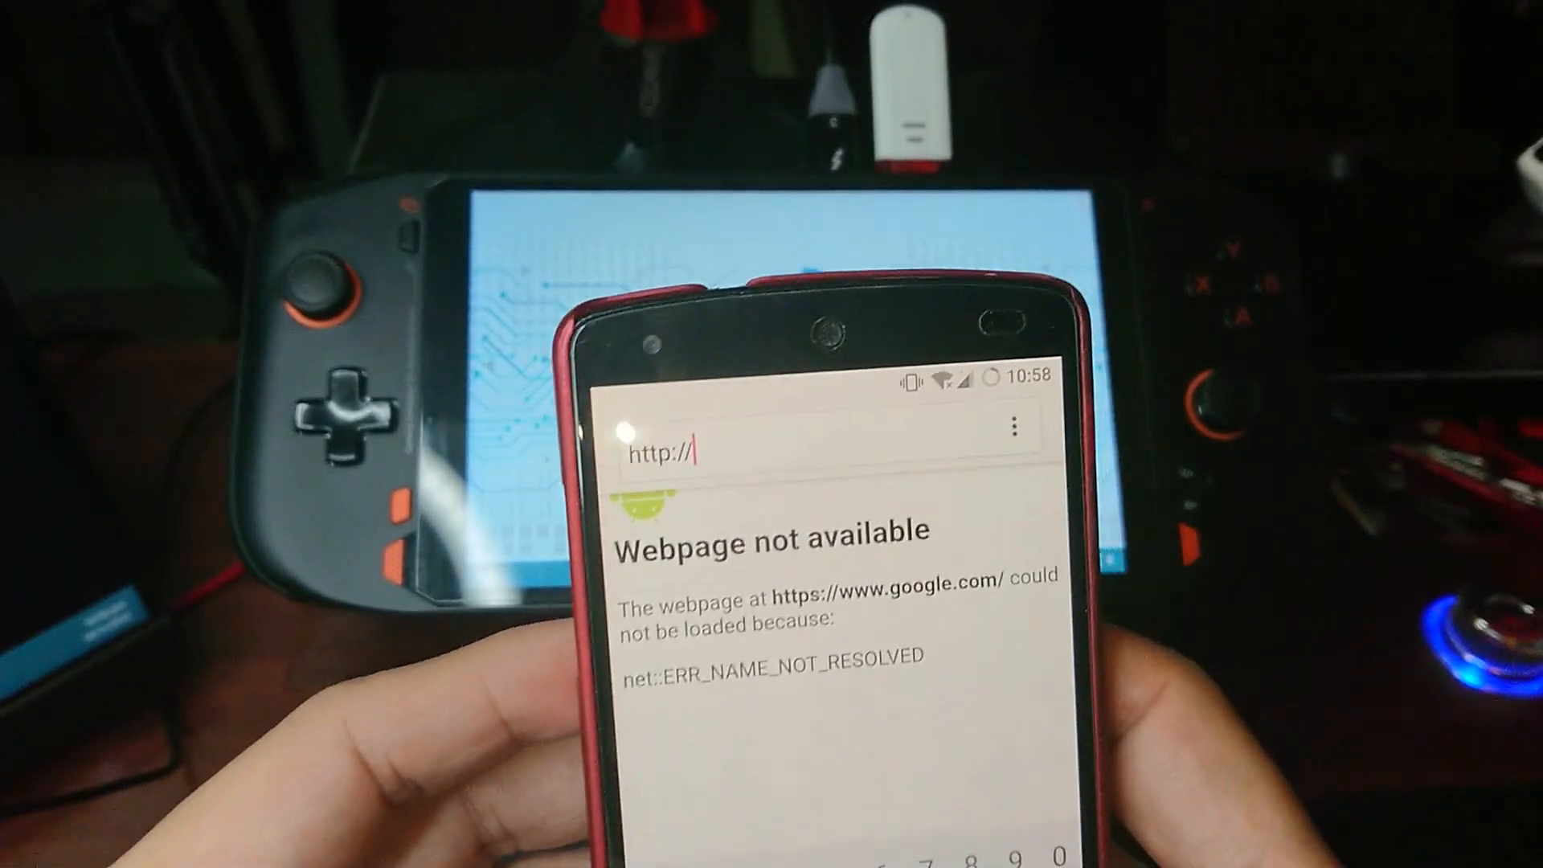
text(192.)
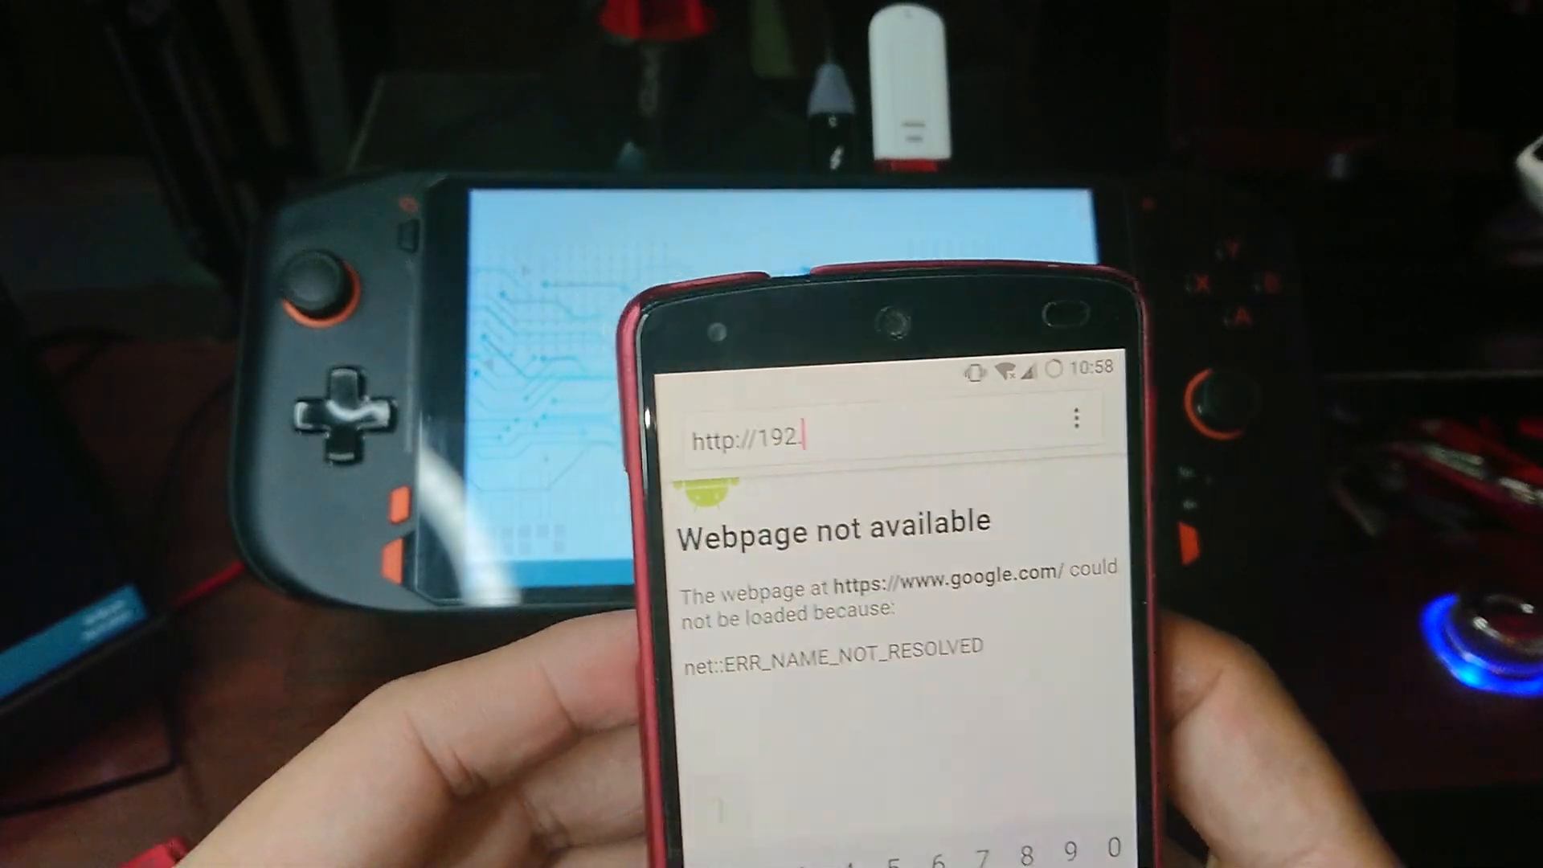
text(168.1.1)
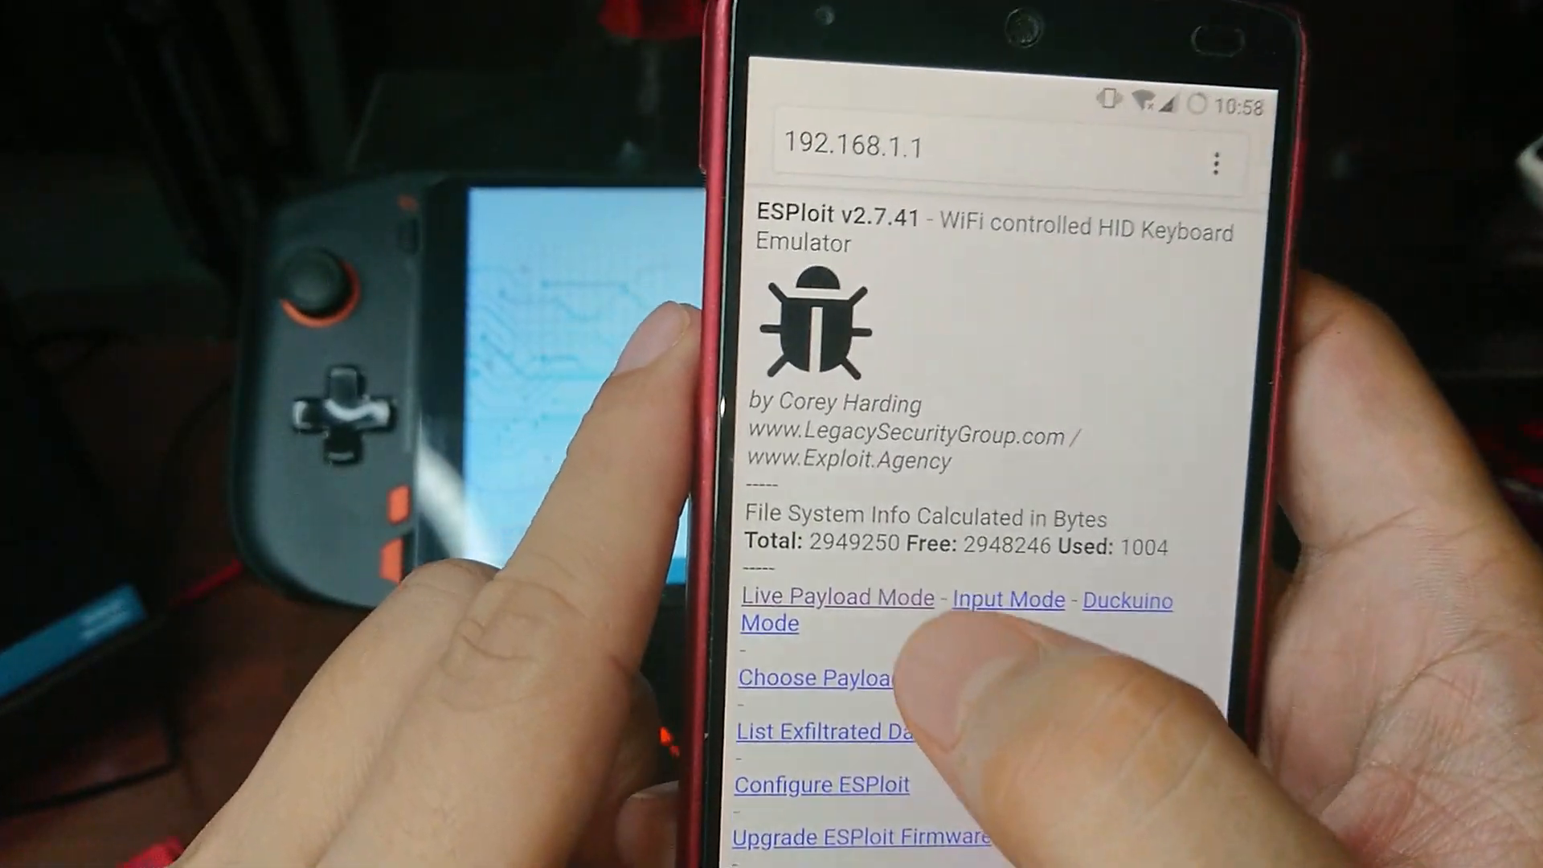
- Follow the 'Live Payload Mode' link on the ESPloit index page
click(837, 596)
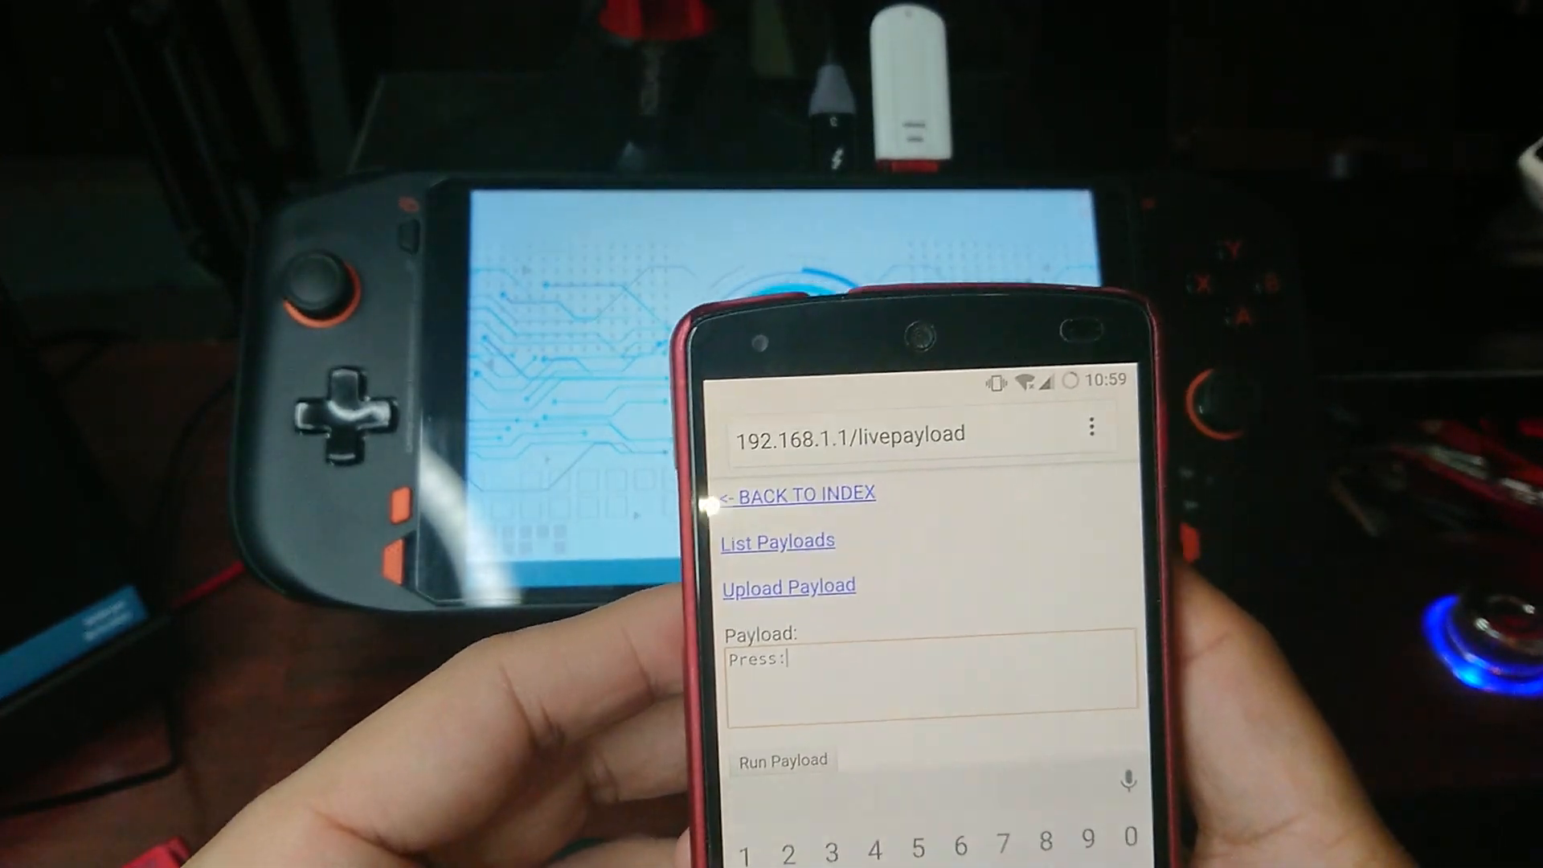
- Type the payload lines Press:131+114, PrintLine:notepad and CustomDelay:1000
text(131+114)
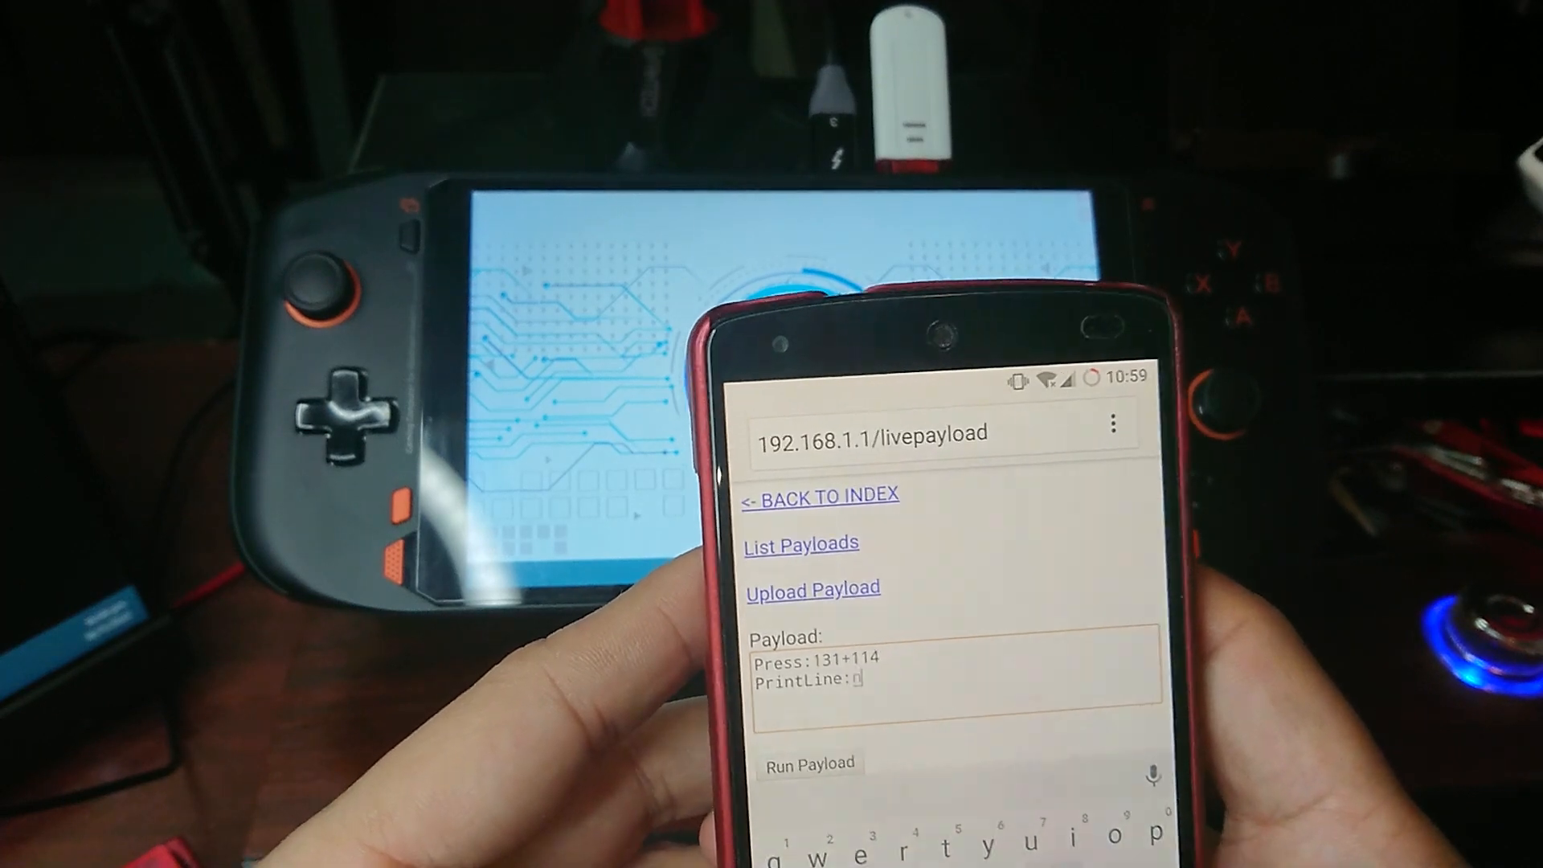
text(notepad)
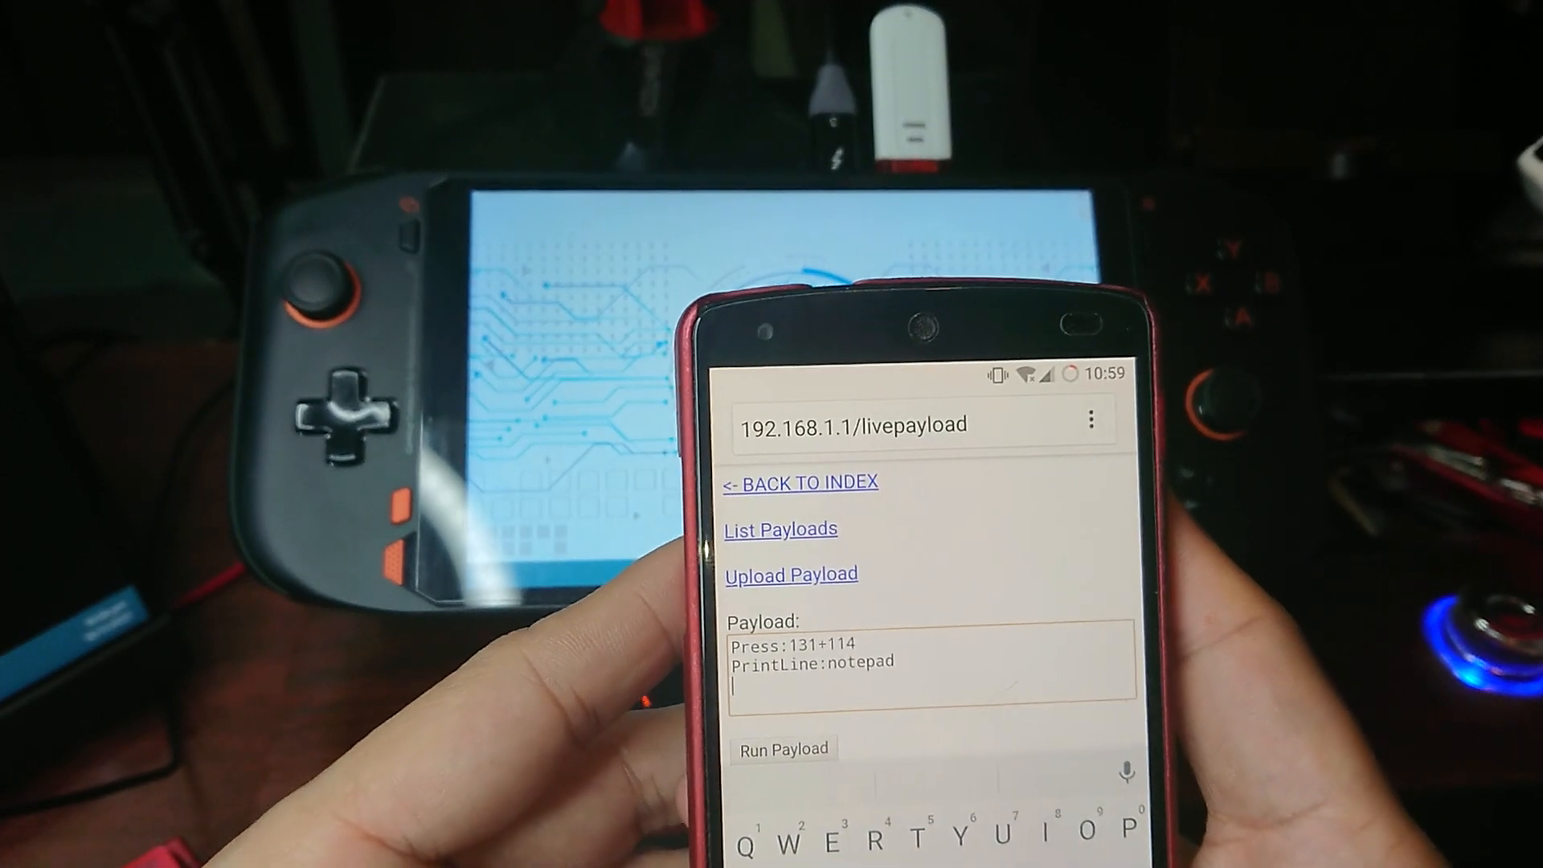
text(CustomDelay:)
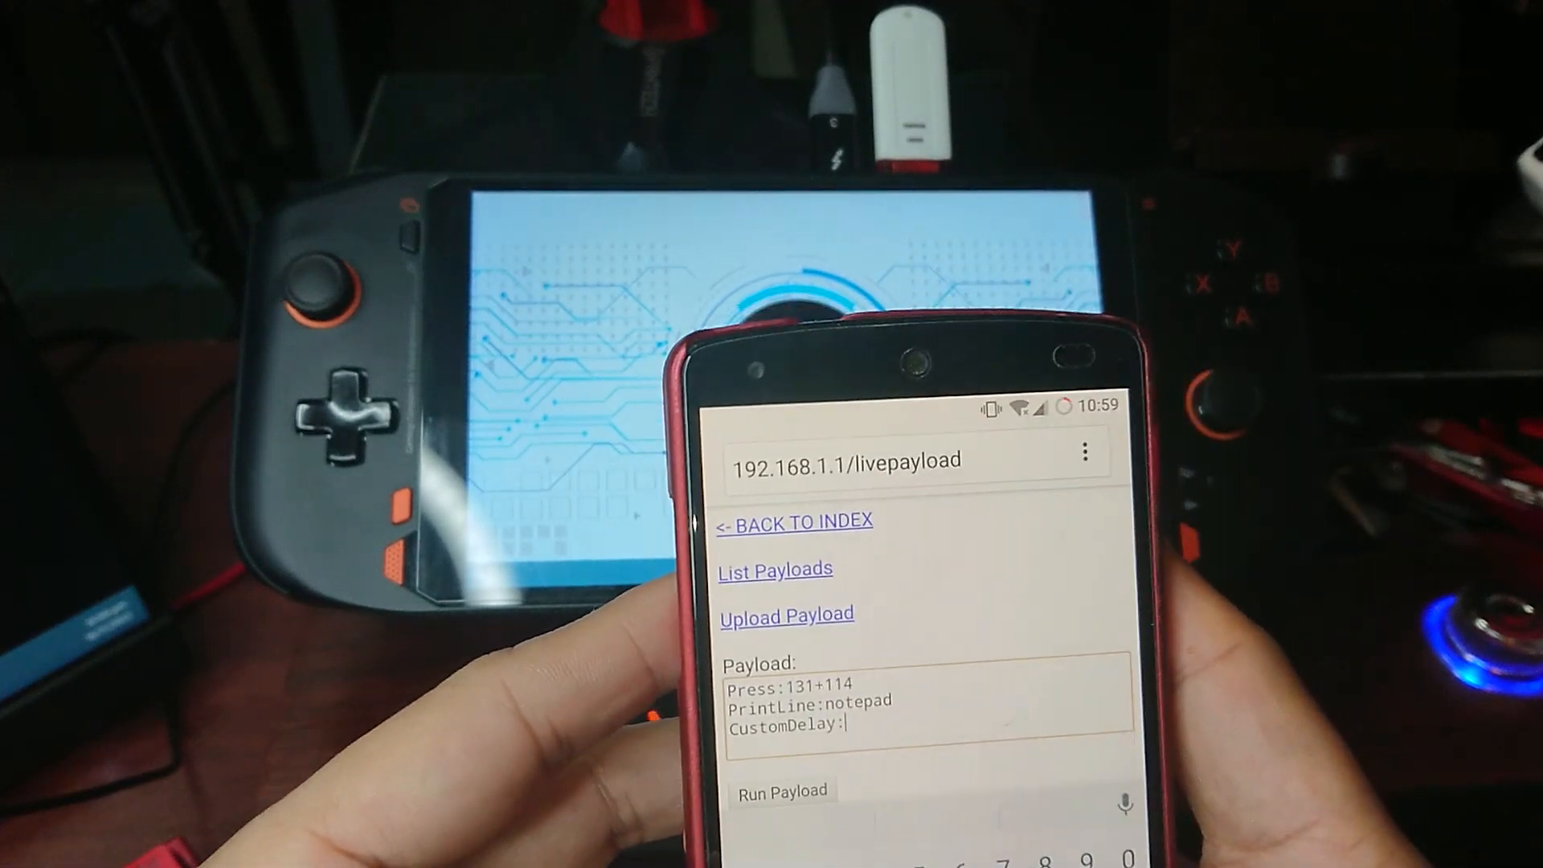
text(1000)
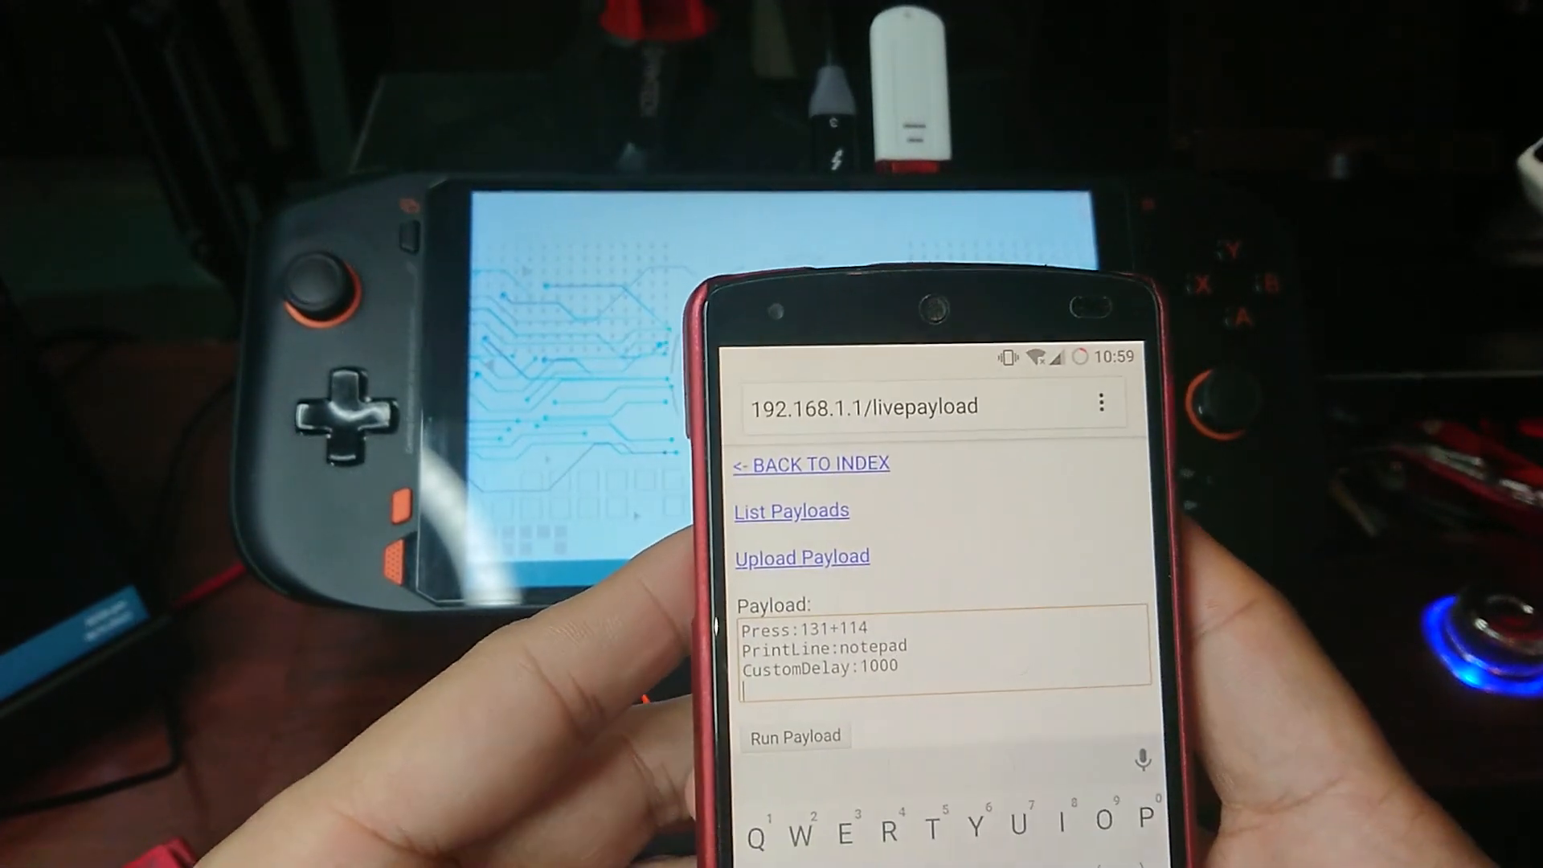